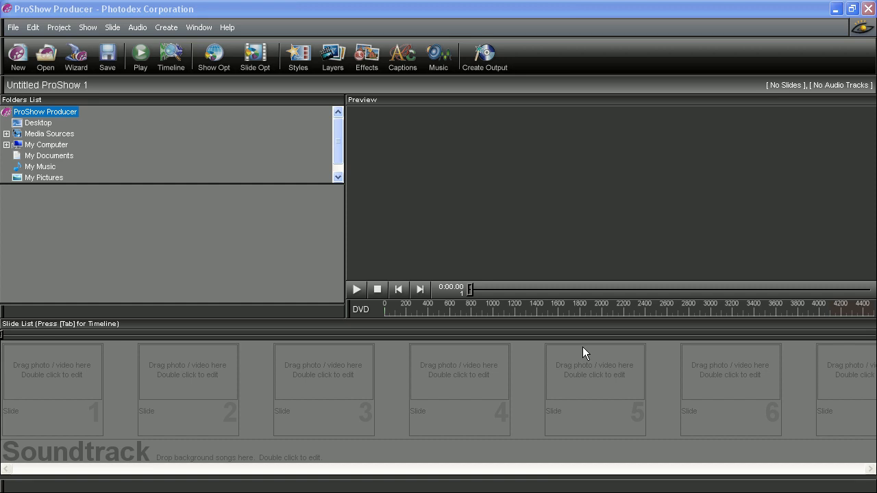
pyautogui.moveTo(533, 306)
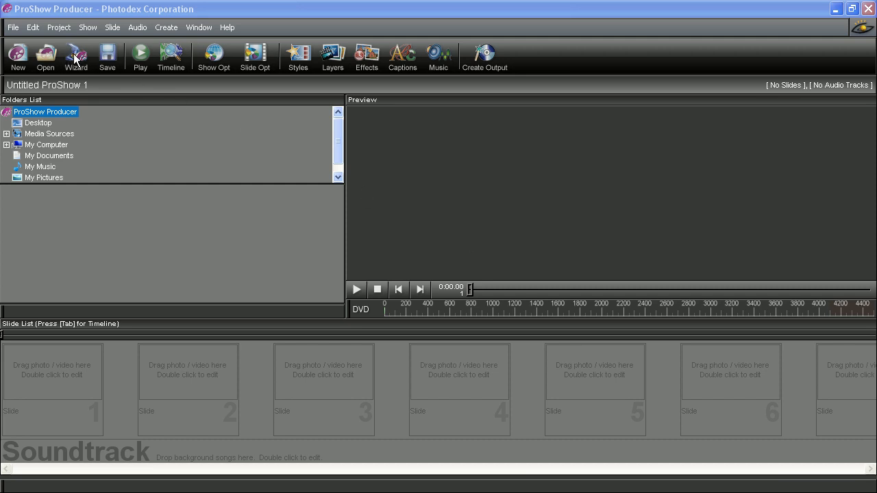
# Start the Wizard and add the seven fireworks photos from the Holidays folder.
pyautogui.click(75, 56)
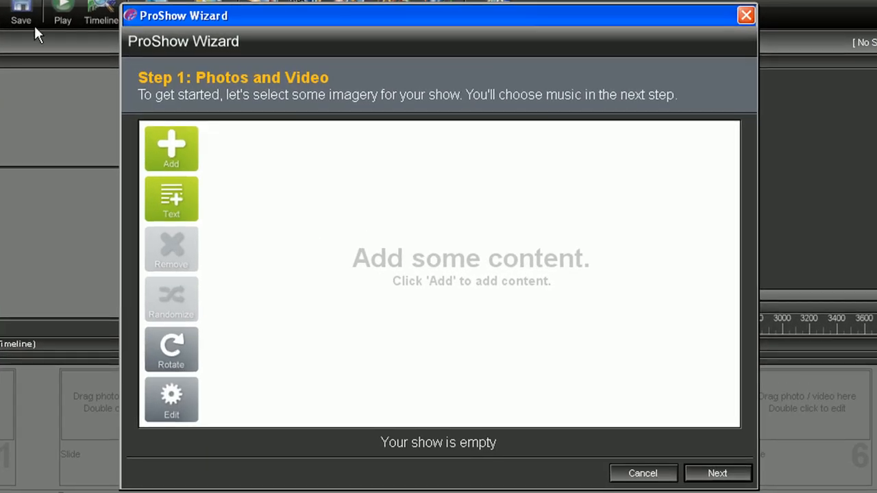
pyautogui.moveTo(243, 87)
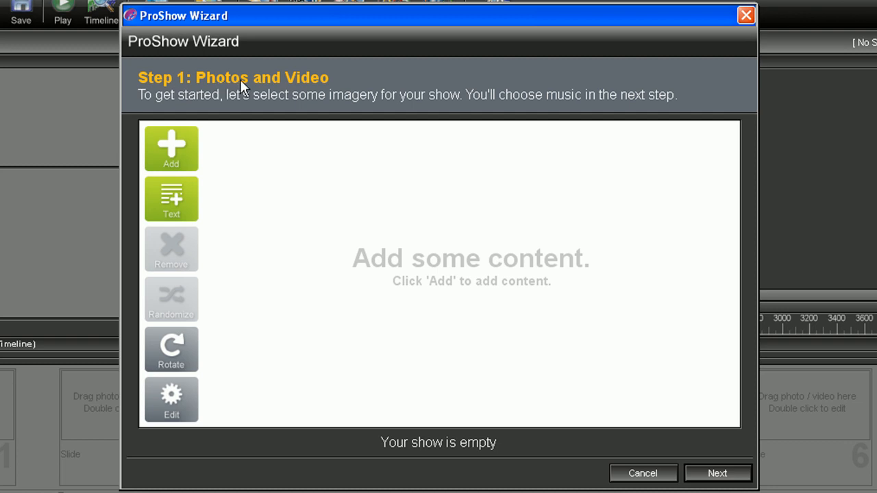
pyautogui.moveTo(170, 148)
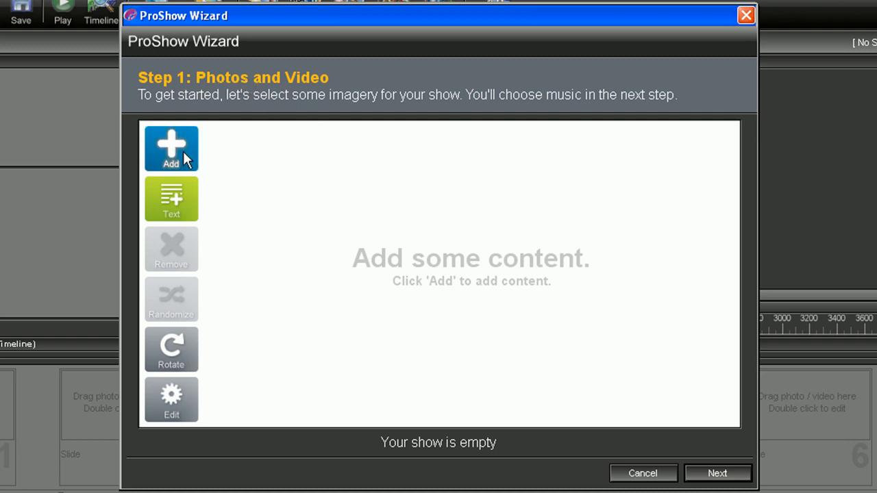
pyautogui.click(170, 148)
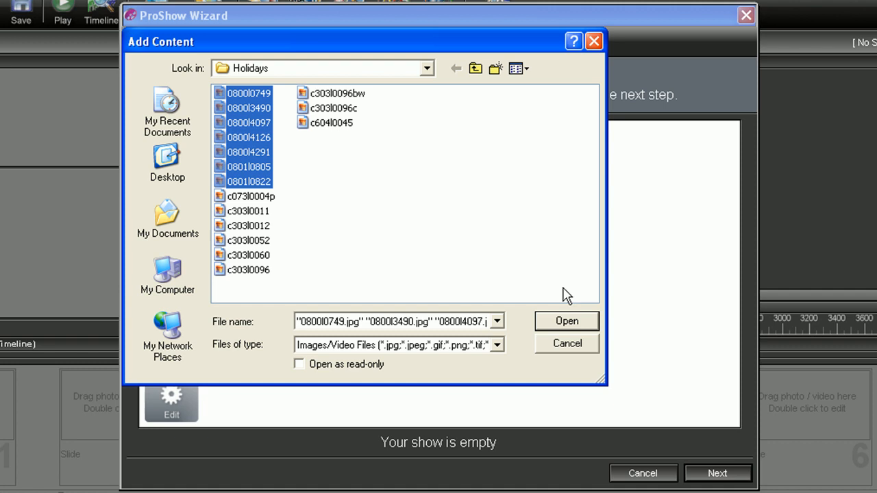
pyautogui.click(567, 321)
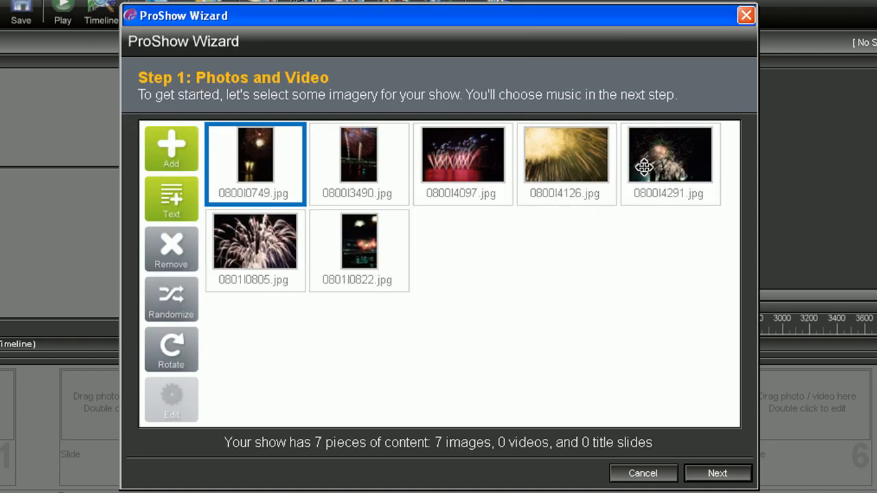
pyautogui.moveTo(504, 313)
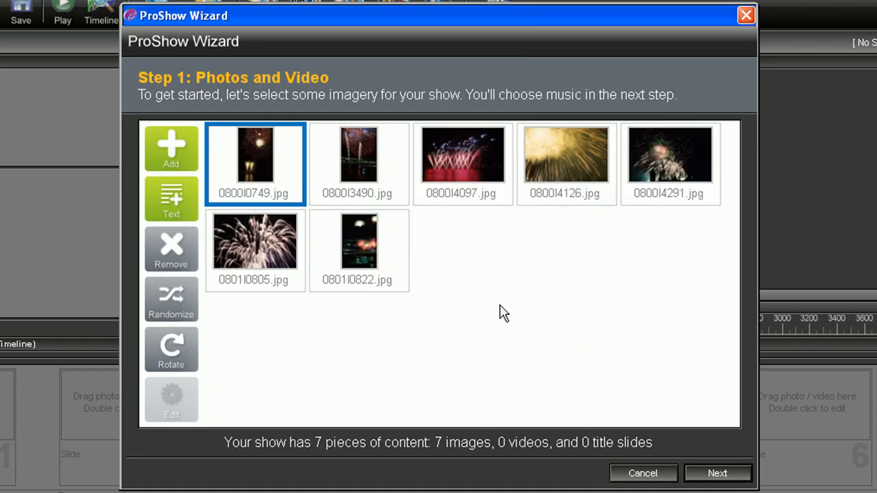
# Advance to the Music step without adding any songs.
pyautogui.click(717, 473)
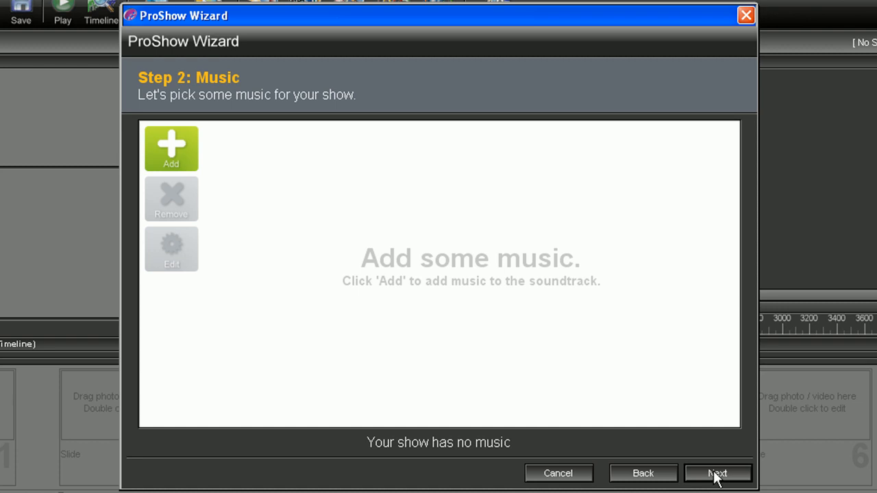
pyautogui.moveTo(219, 93)
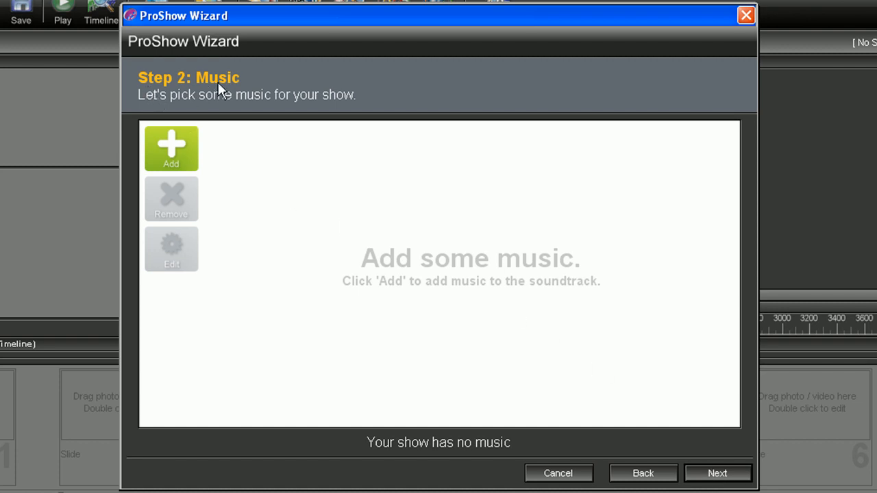
pyautogui.moveTo(508, 281)
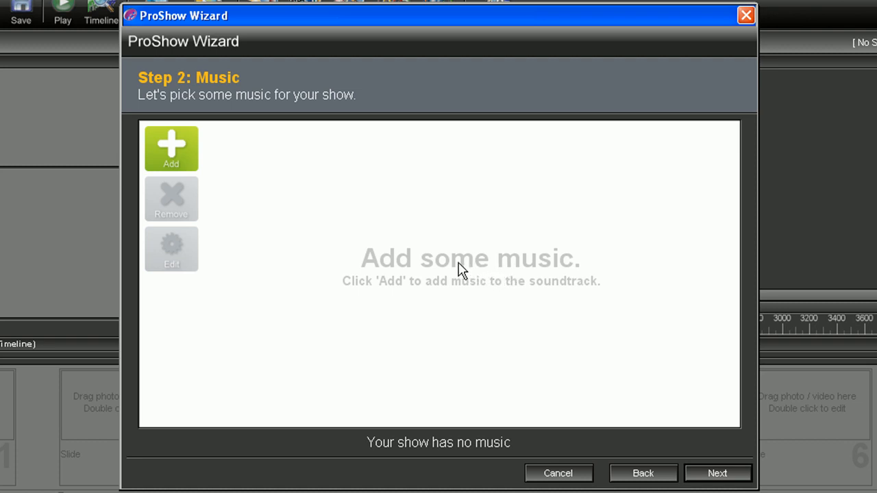
pyautogui.moveTo(394, 243)
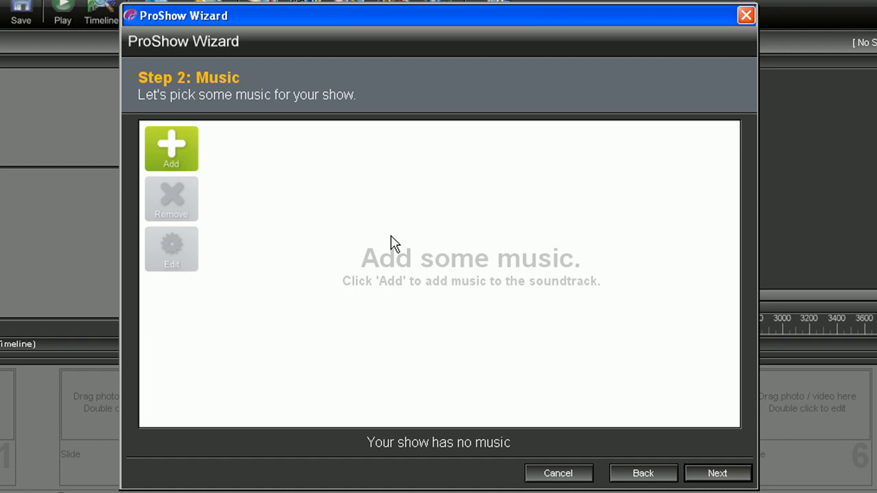
pyautogui.moveTo(399, 239)
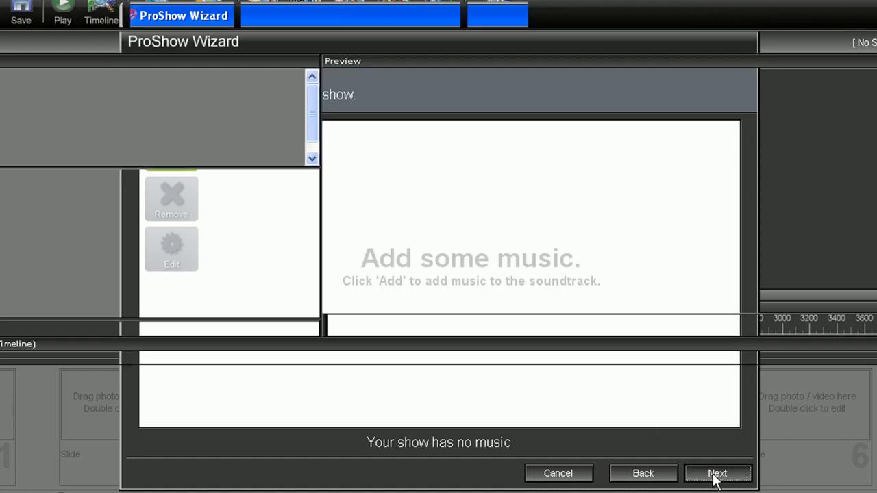
# Skip past the Music step to reach the Theme step.
pyautogui.click(717, 473)
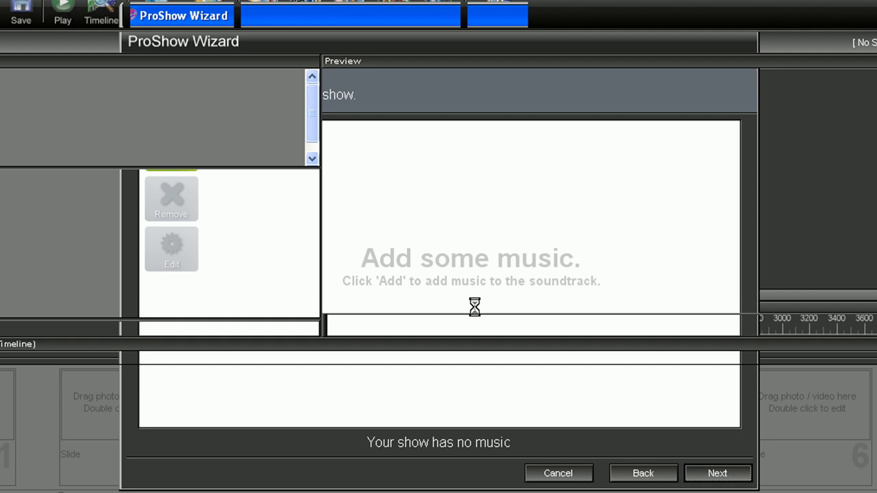
pyautogui.click(717, 473)
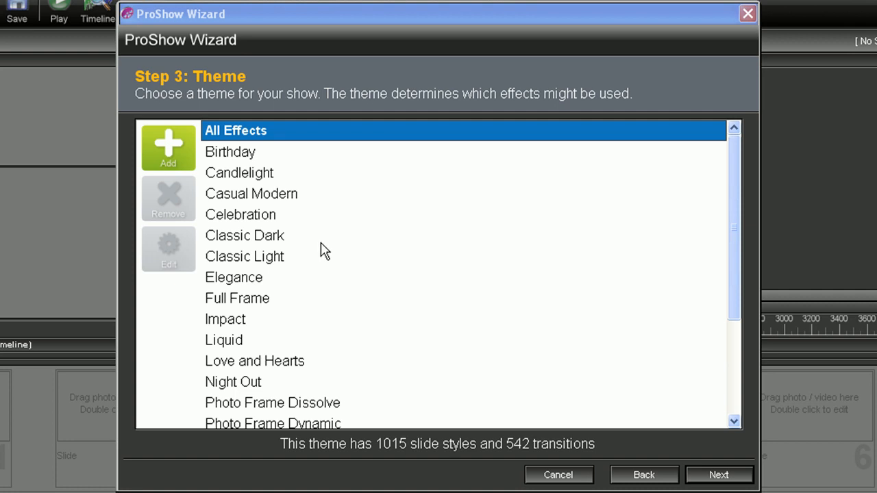
# Add a theme named 'Holiday' that uses the default set of effects.
pyautogui.click(168, 147)
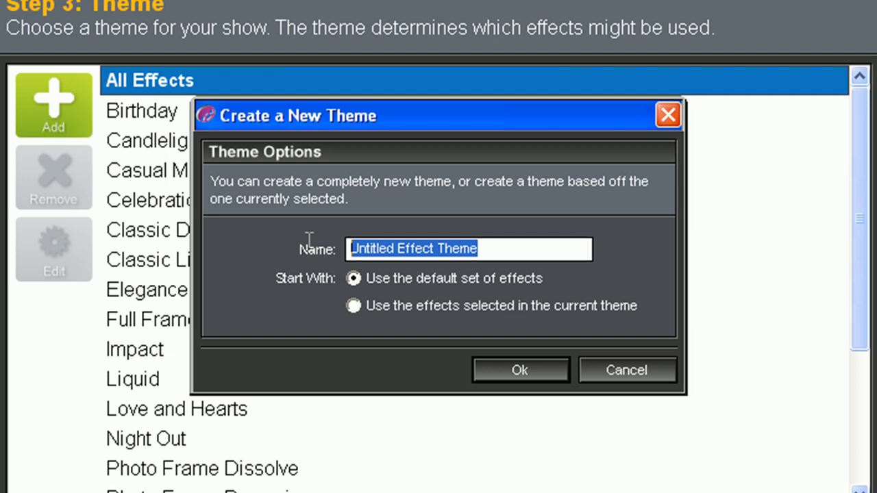
pyautogui.write('Holi')
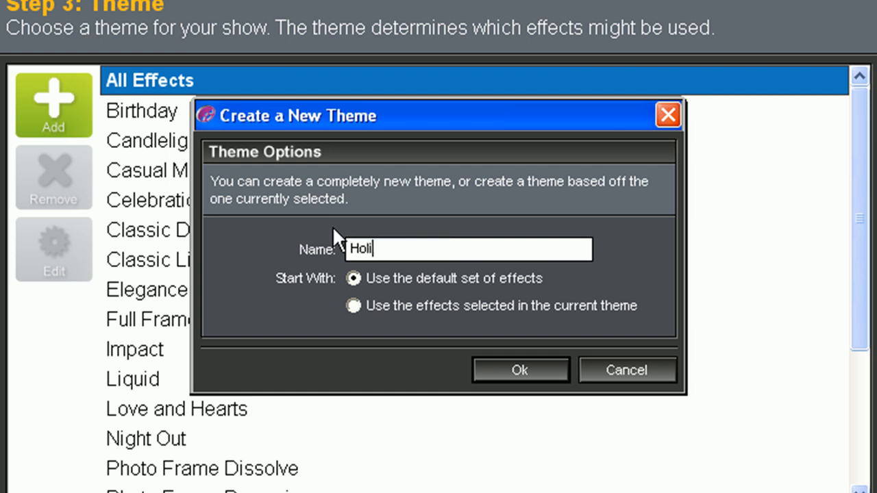
pyautogui.write('day')
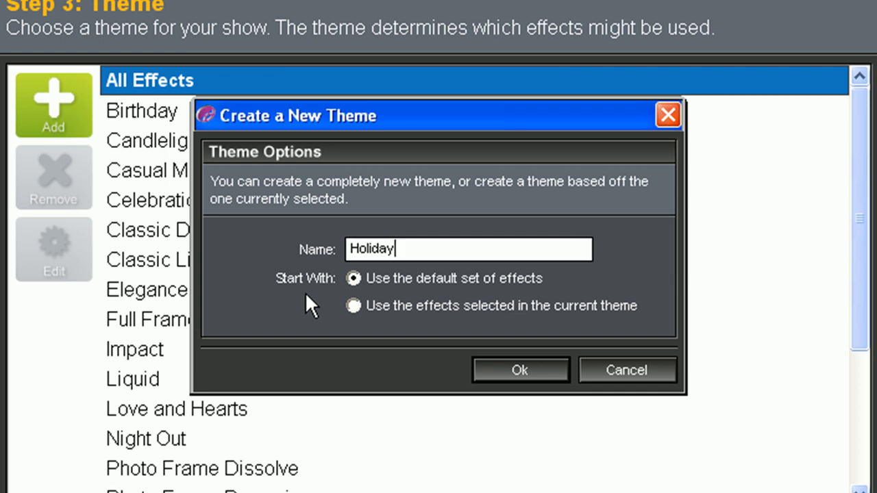
pyautogui.moveTo(408, 290)
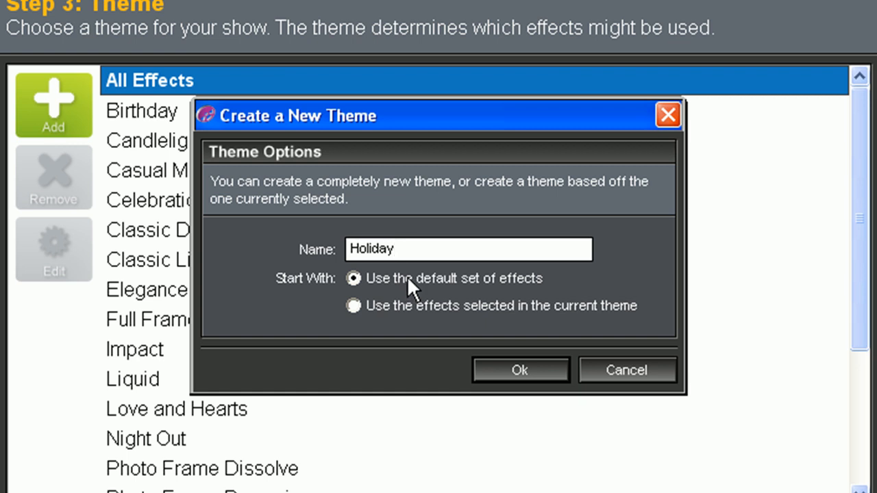
pyautogui.click(353, 306)
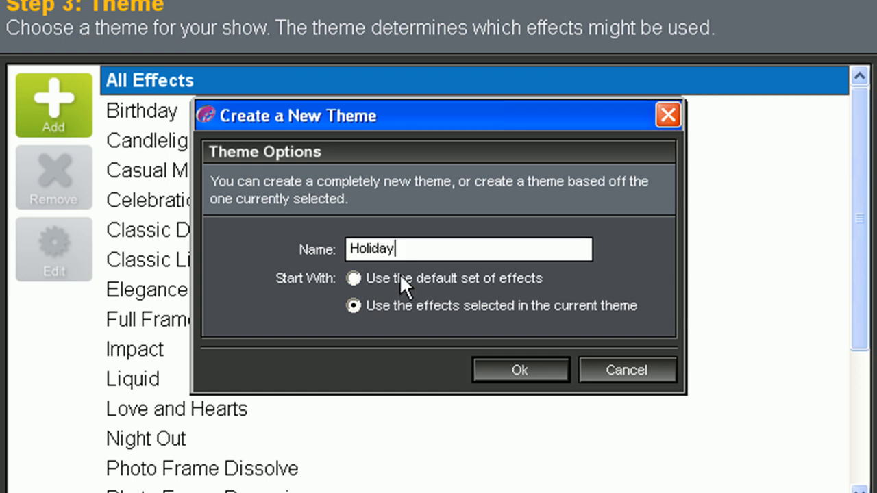
pyautogui.click(353, 279)
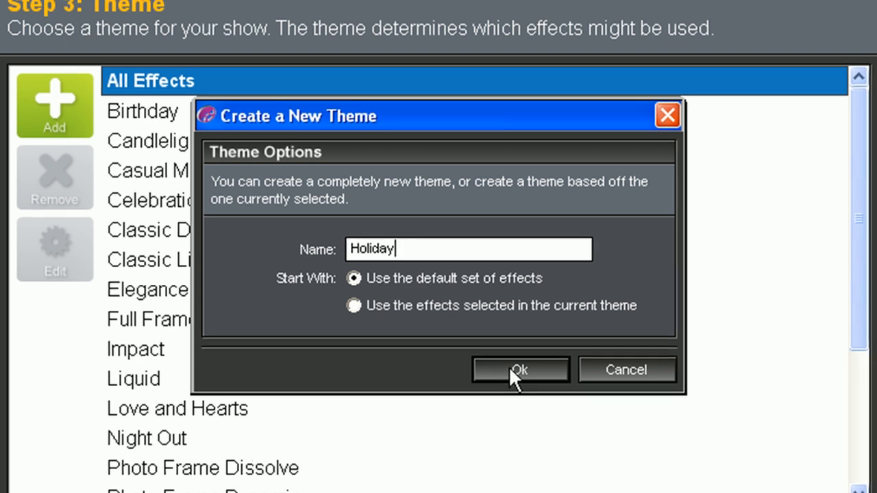
pyautogui.click(519, 370)
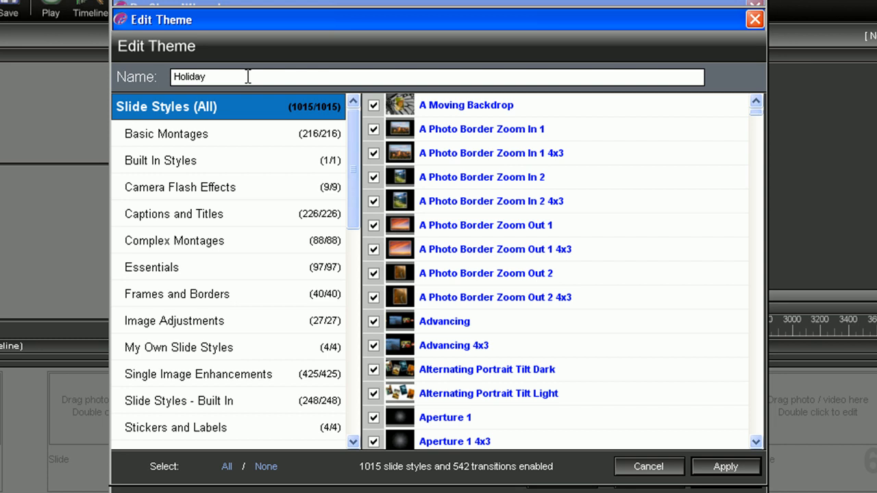
pyautogui.moveTo(292, 232)
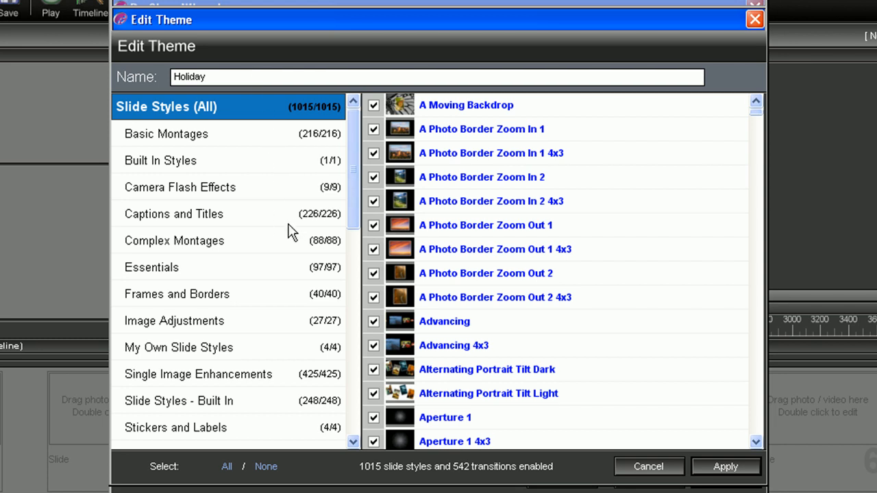
# Browse the Holiday theme's slide style categories, viewing Complex Montages and Essentials.
pyautogui.click(174, 214)
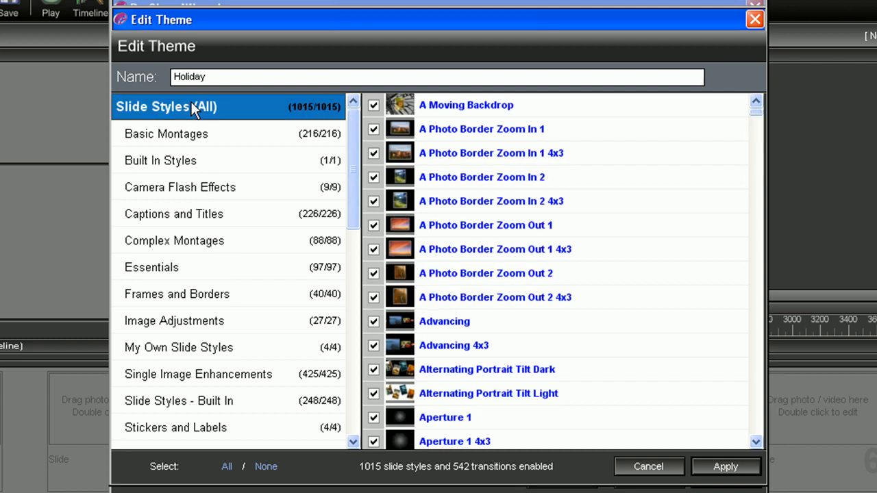
pyautogui.scroll(-3)
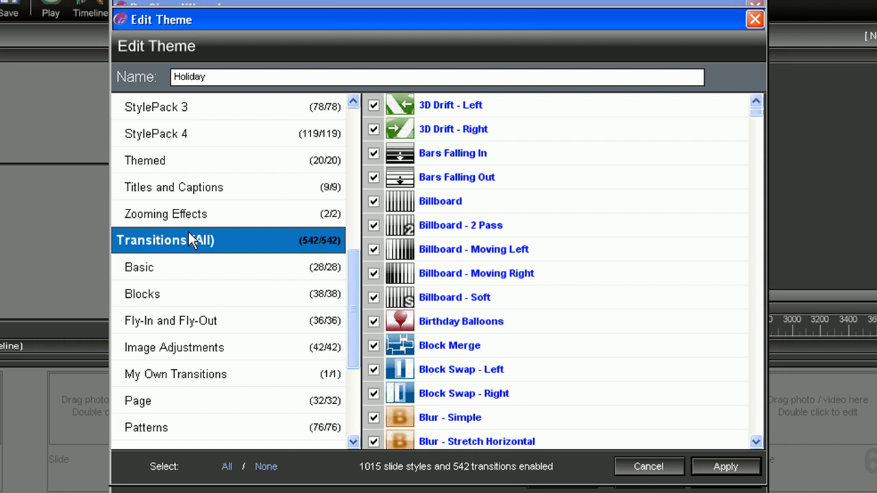
pyautogui.moveTo(206, 218)
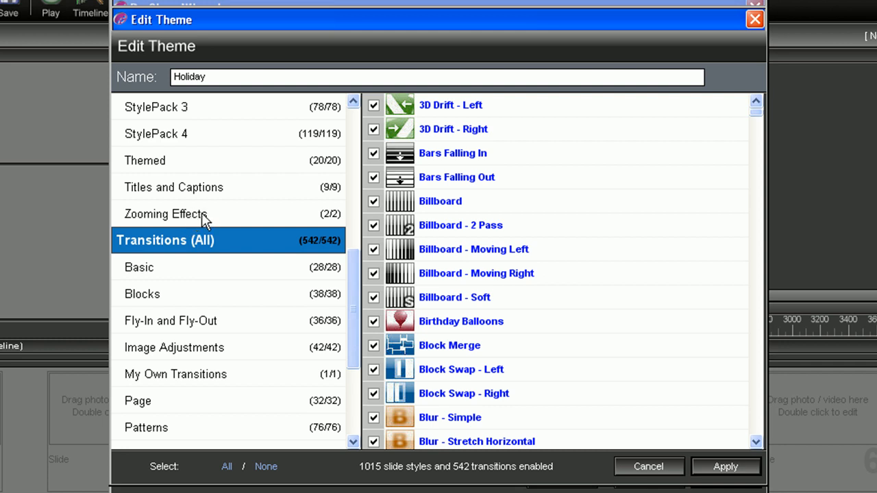
pyautogui.moveTo(205, 205)
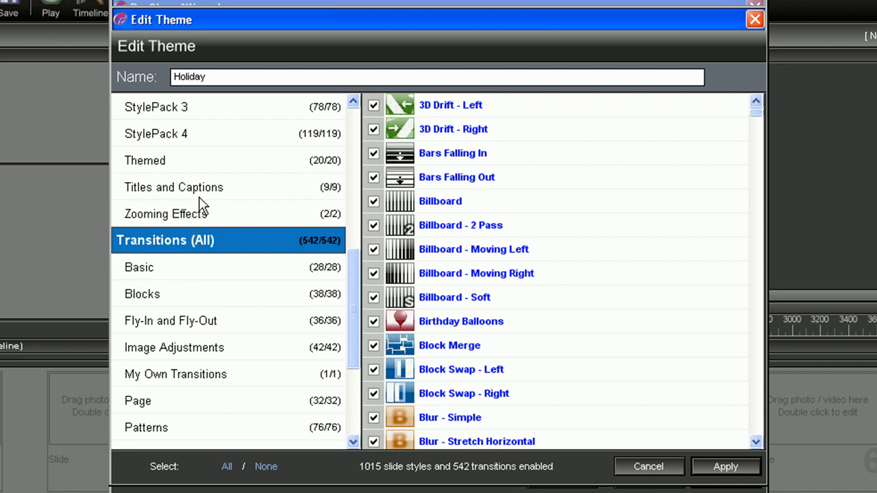
pyautogui.moveTo(215, 208)
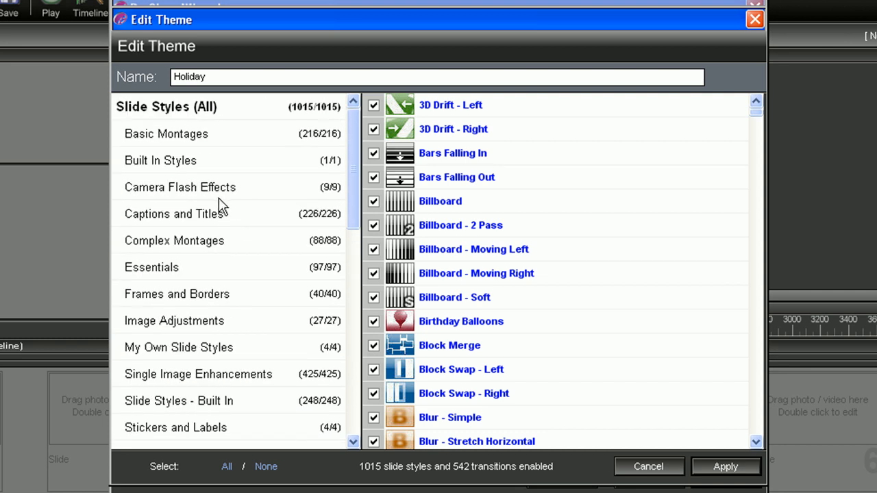
pyautogui.moveTo(226, 205)
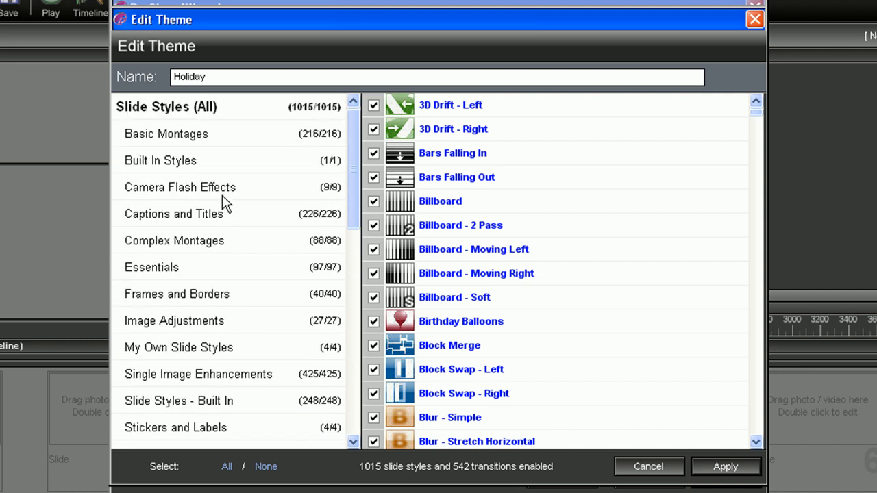
pyautogui.moveTo(487, 201)
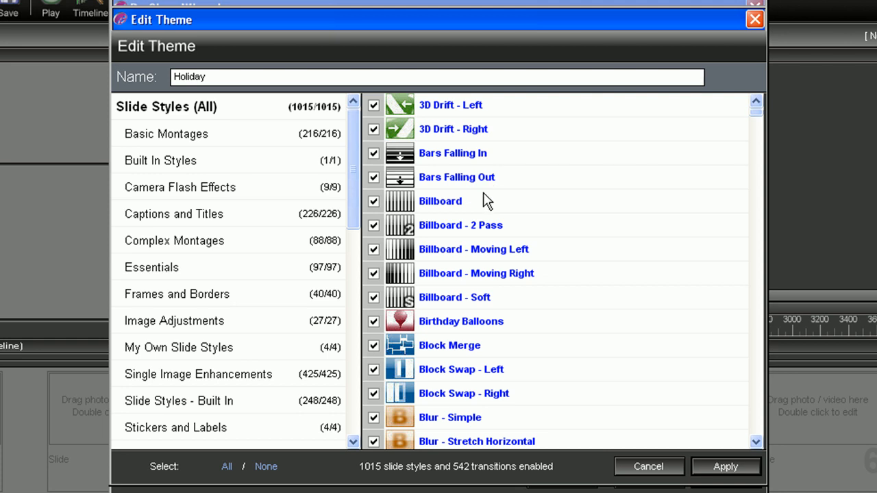
pyautogui.moveTo(472, 249)
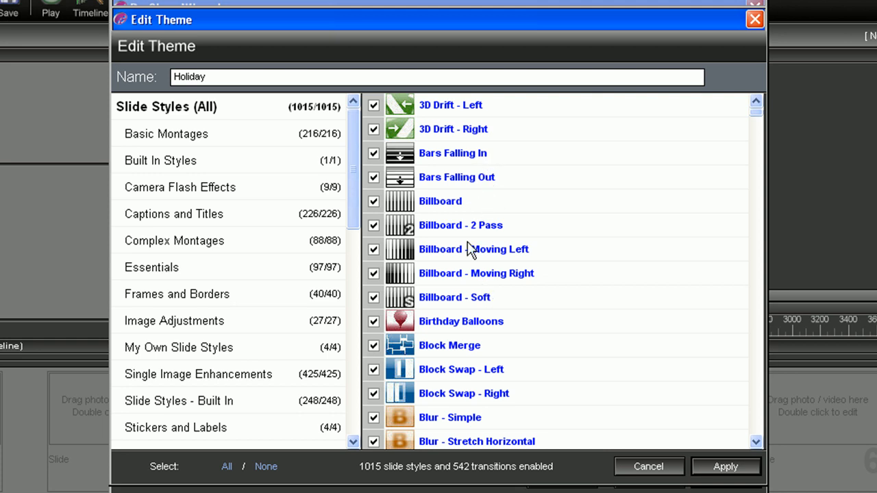
pyautogui.click(174, 241)
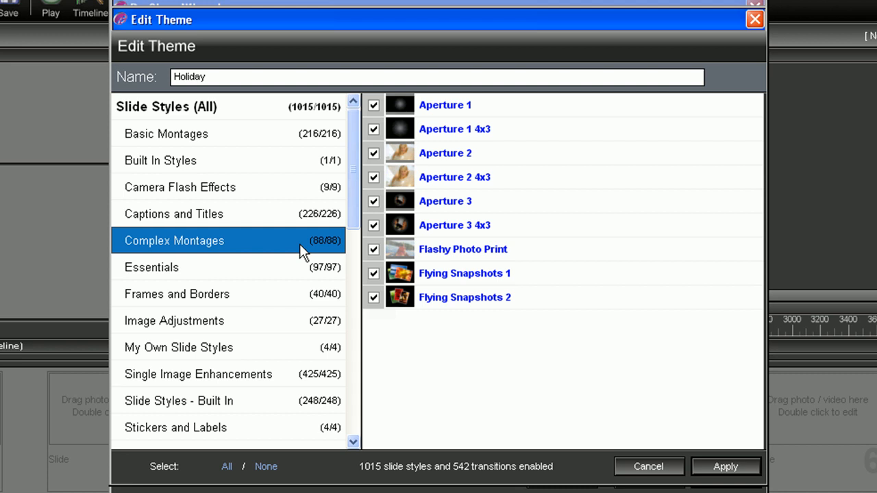
pyautogui.scroll(-3)
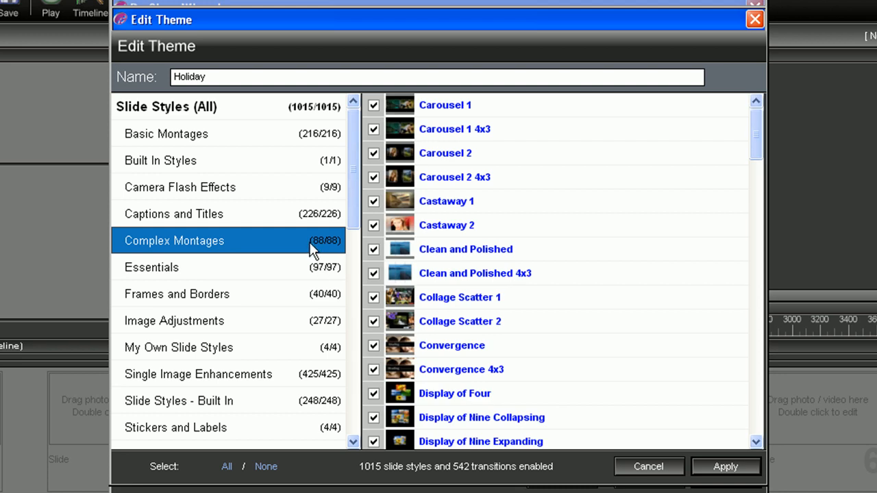
pyautogui.click(152, 267)
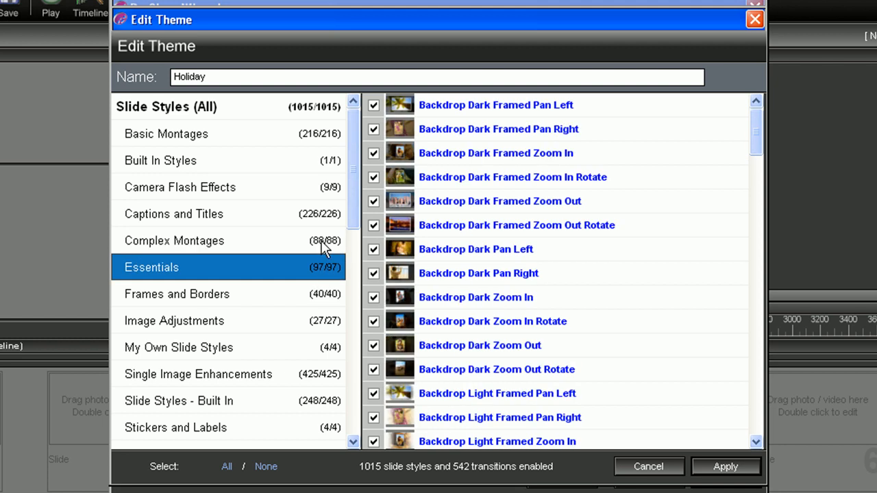
# Disable all Camera Flash Effects slide styles, including Flashy Photo Print, leaving 0 of 9.
pyautogui.click(181, 187)
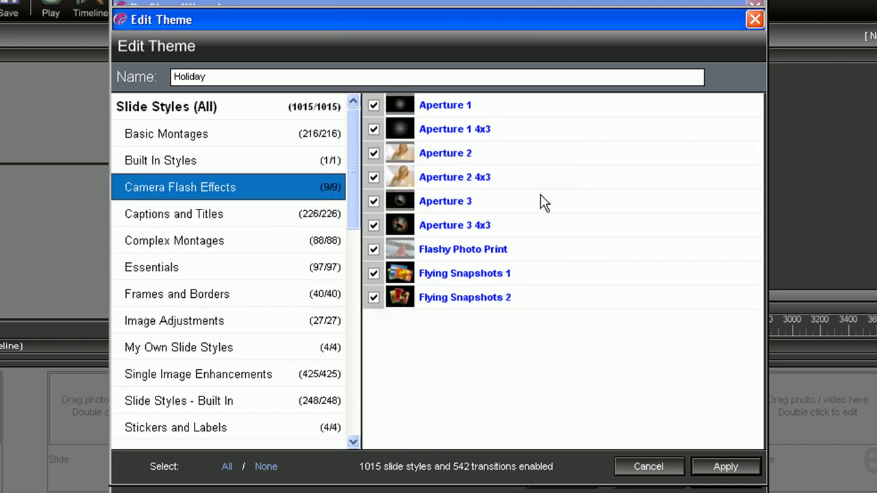
pyautogui.moveTo(497, 175)
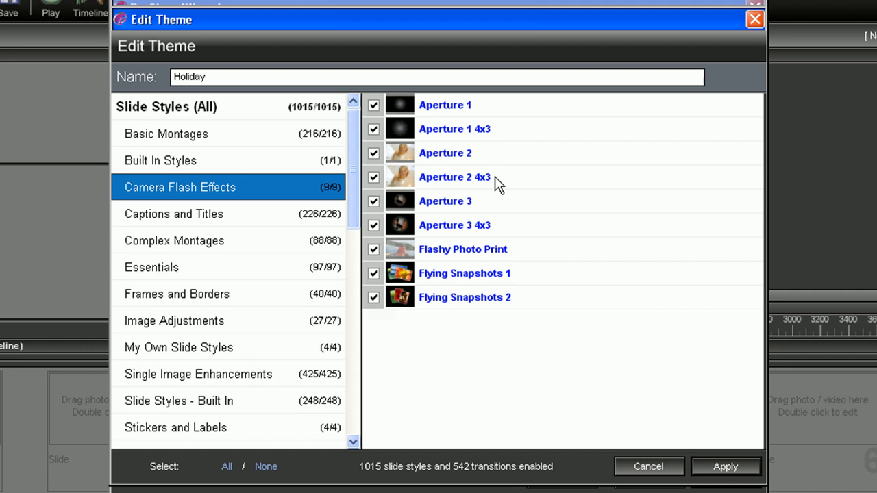
pyautogui.moveTo(430, 179)
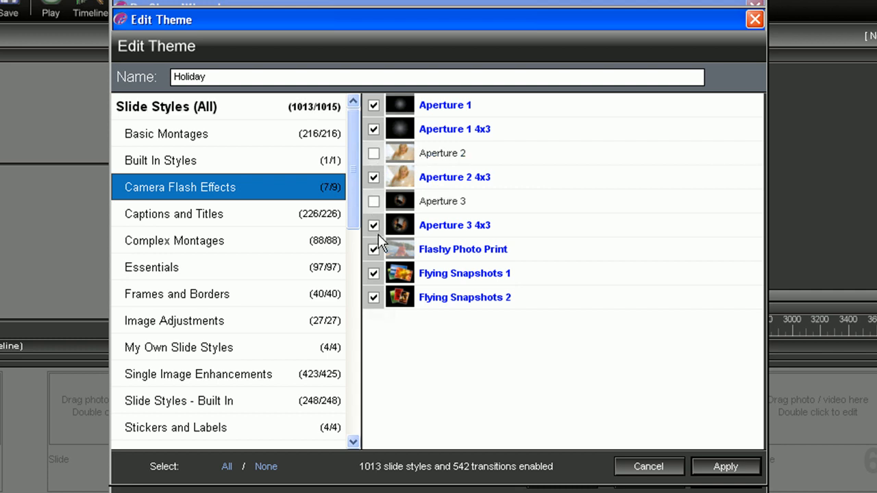
pyautogui.click(373, 249)
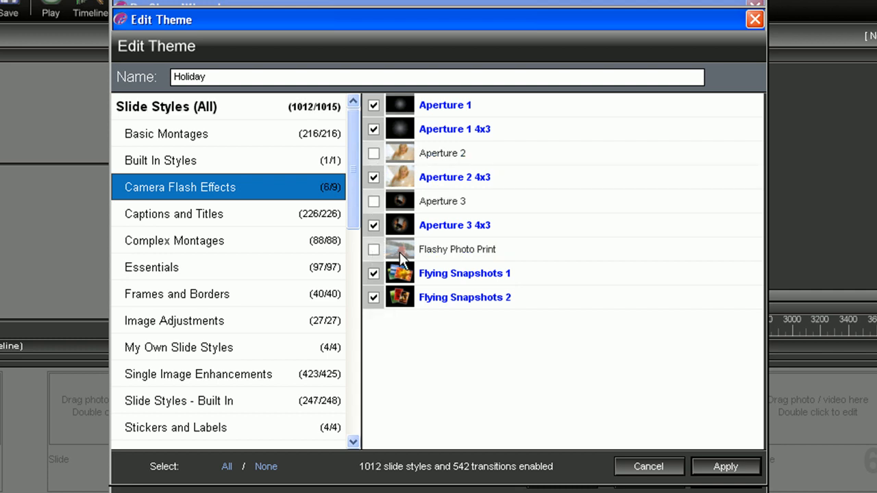
pyautogui.moveTo(341, 203)
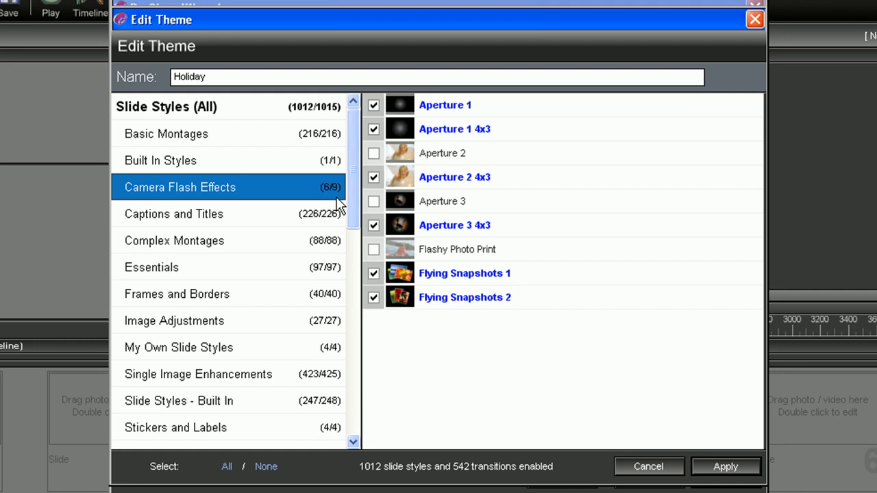
pyautogui.moveTo(340, 198)
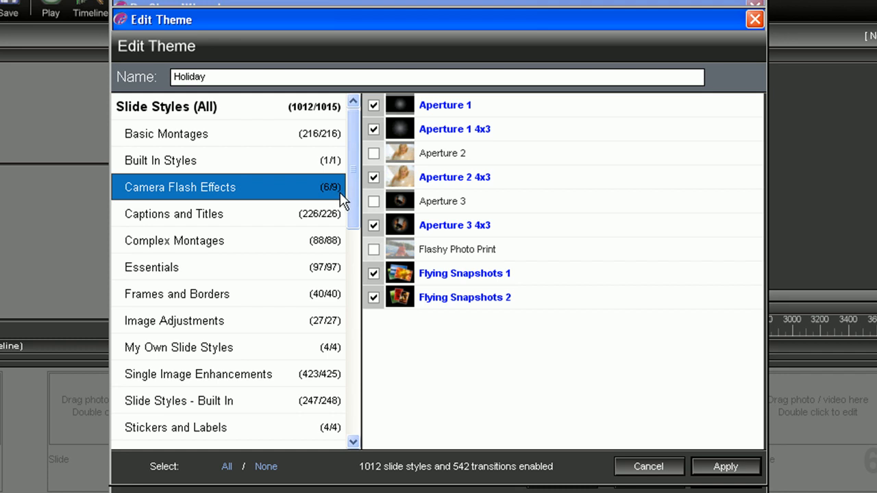
pyautogui.moveTo(343, 209)
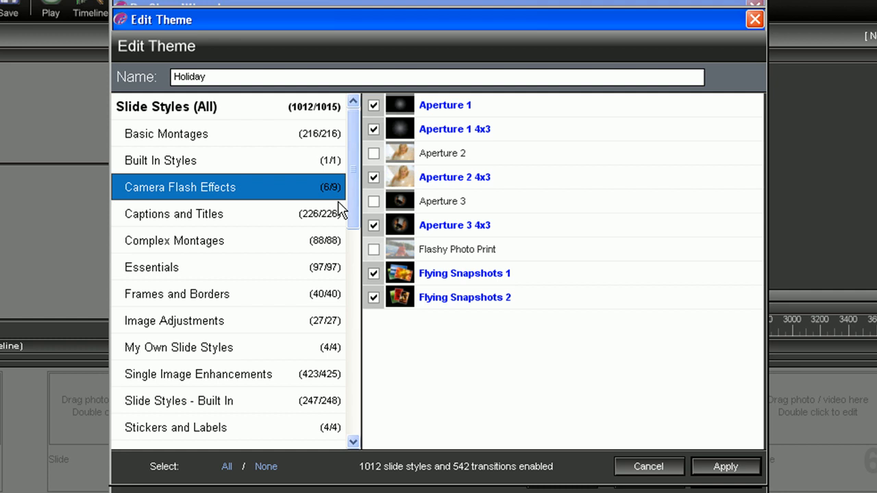
pyautogui.moveTo(323, 253)
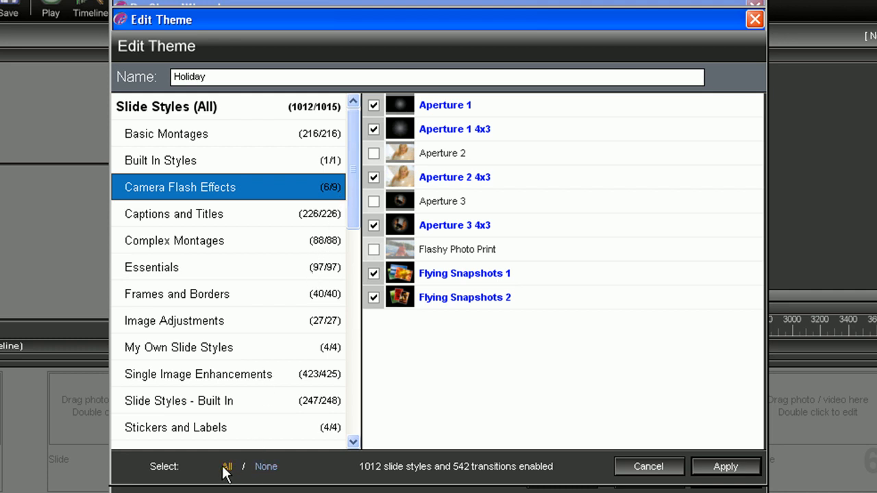
pyautogui.click(265, 466)
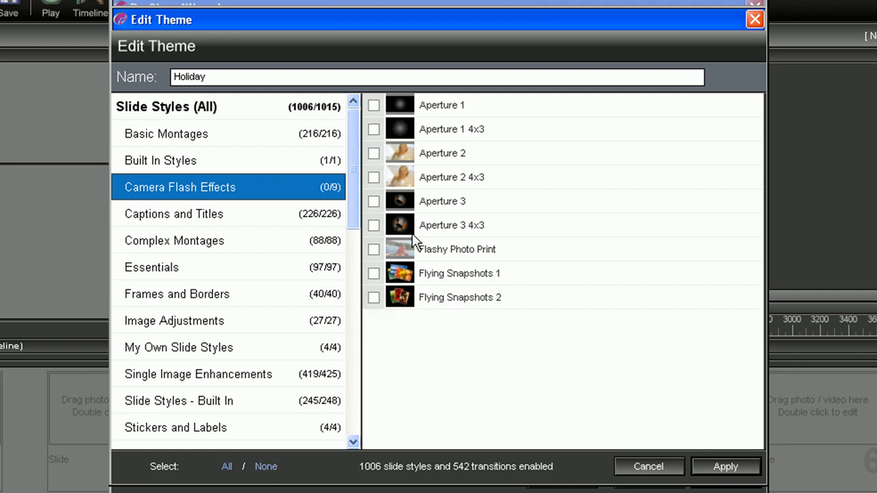
pyautogui.click(226, 467)
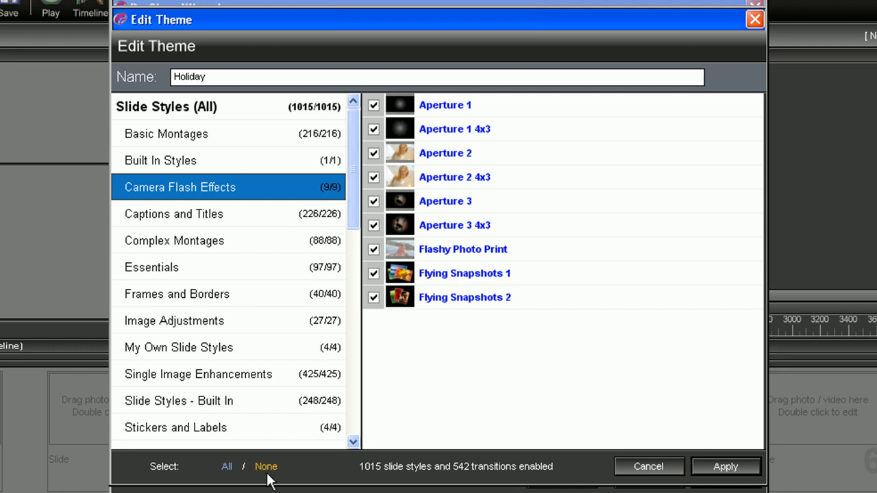
pyautogui.click(266, 467)
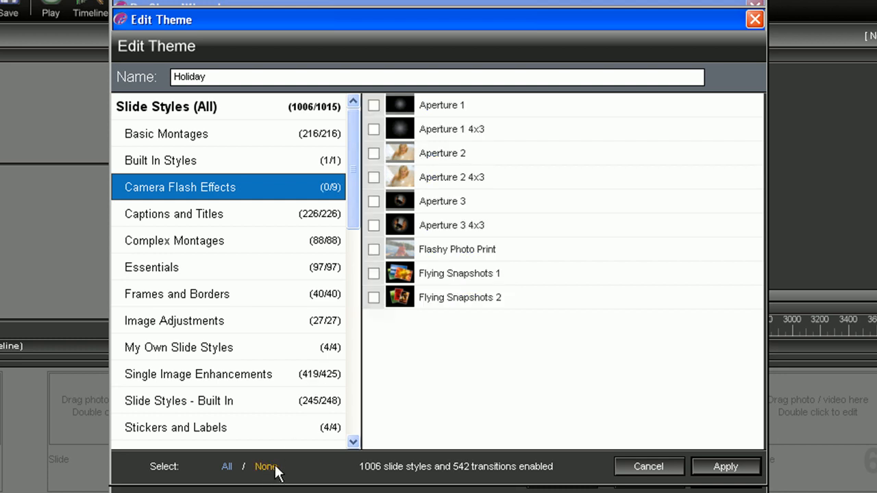
pyautogui.click(166, 107)
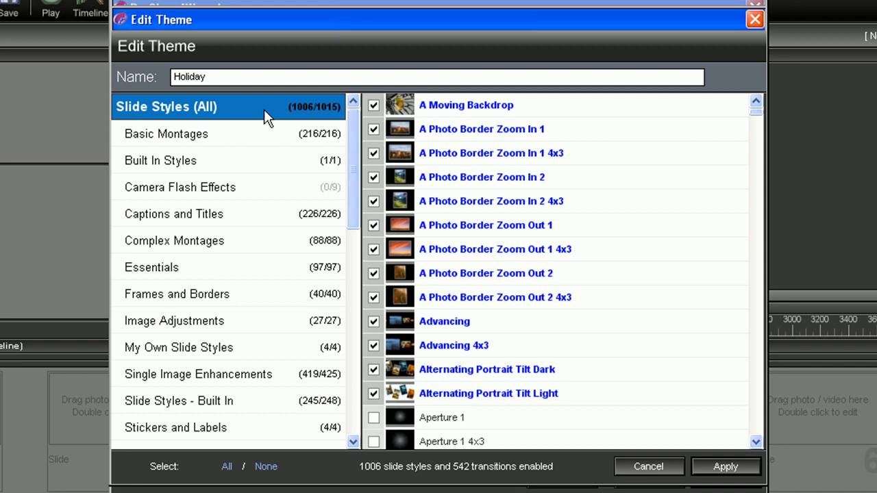
pyautogui.click(266, 467)
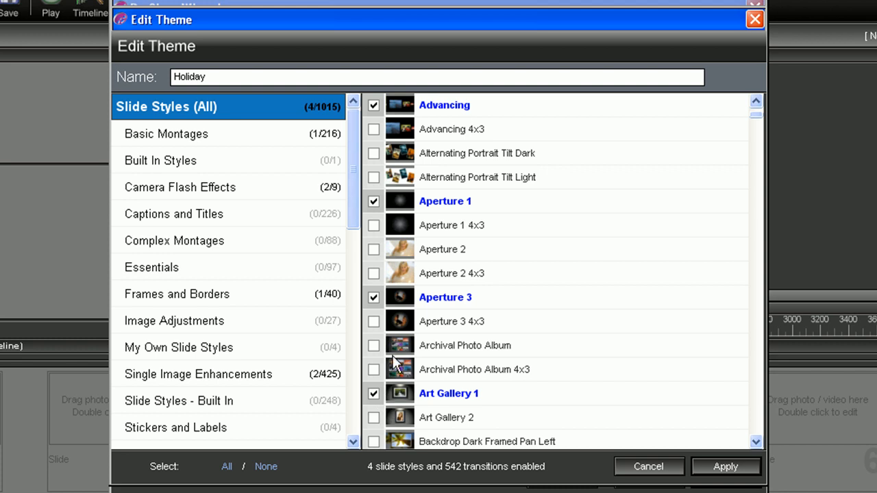
pyautogui.moveTo(355, 161)
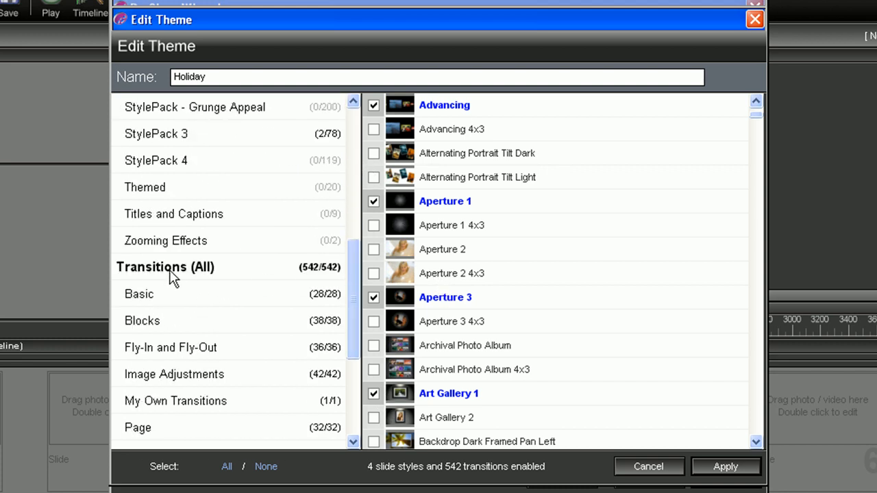
# Review all 542 transitions and apply the Holiday theme with four slide styles.
pyautogui.click(165, 267)
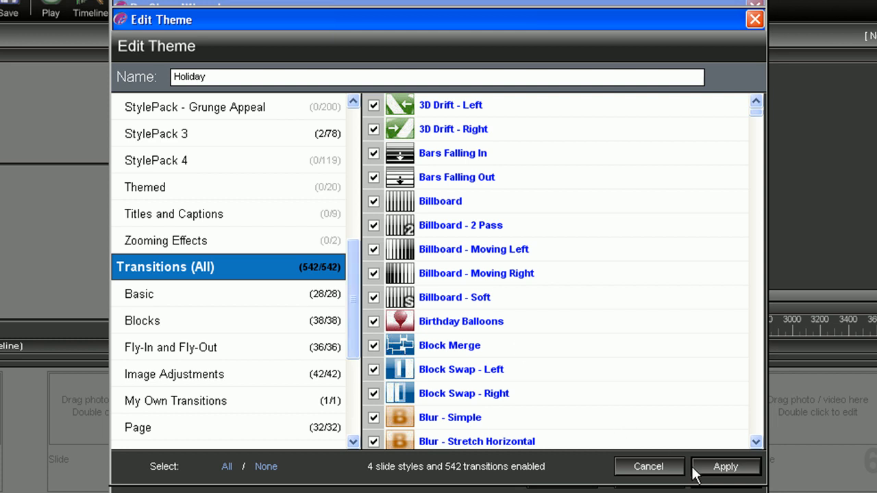
pyautogui.click(725, 467)
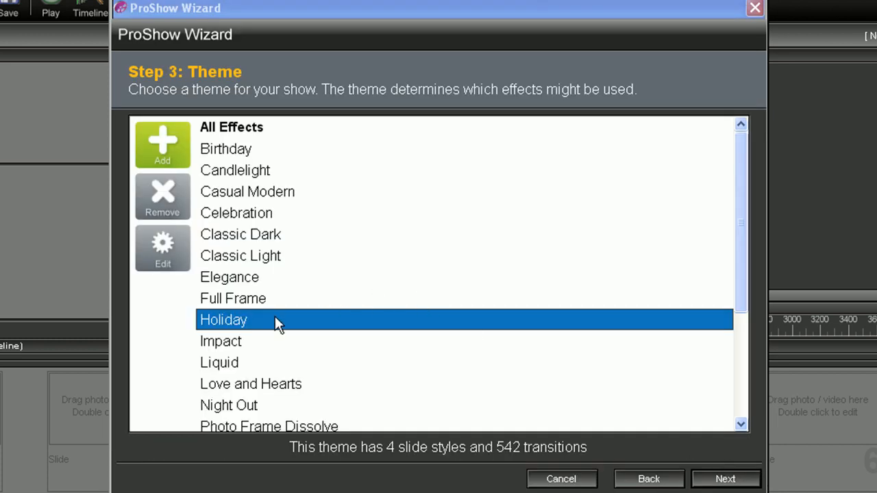
pyautogui.moveTo(268, 328)
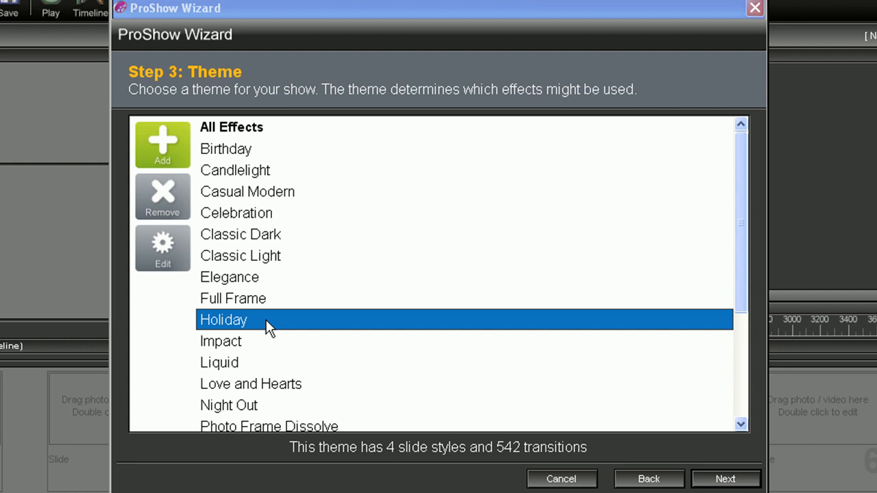
pyautogui.moveTo(162, 197)
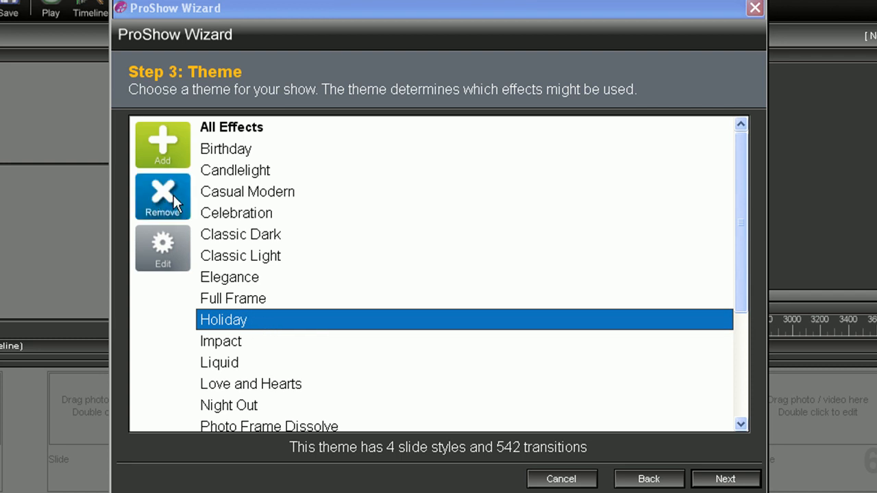
pyautogui.moveTo(177, 205)
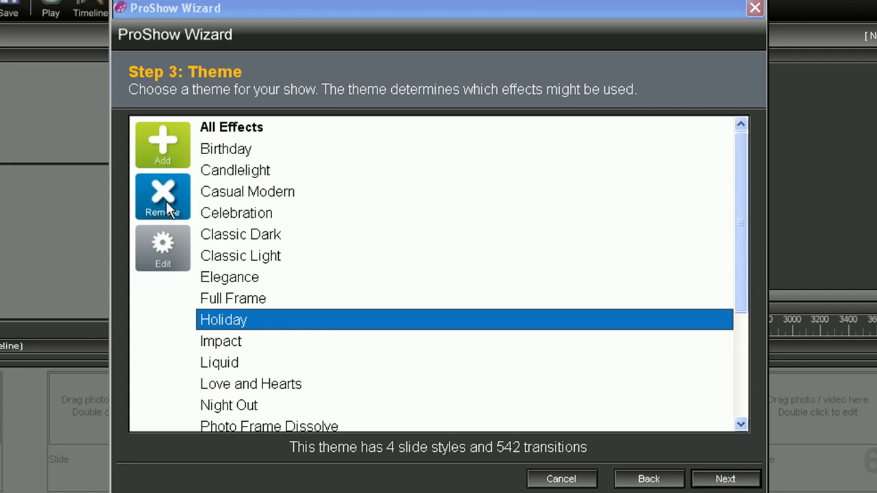
# Reselect the Holiday theme and enable one more slide style, bringing it to 6.
pyautogui.click(239, 234)
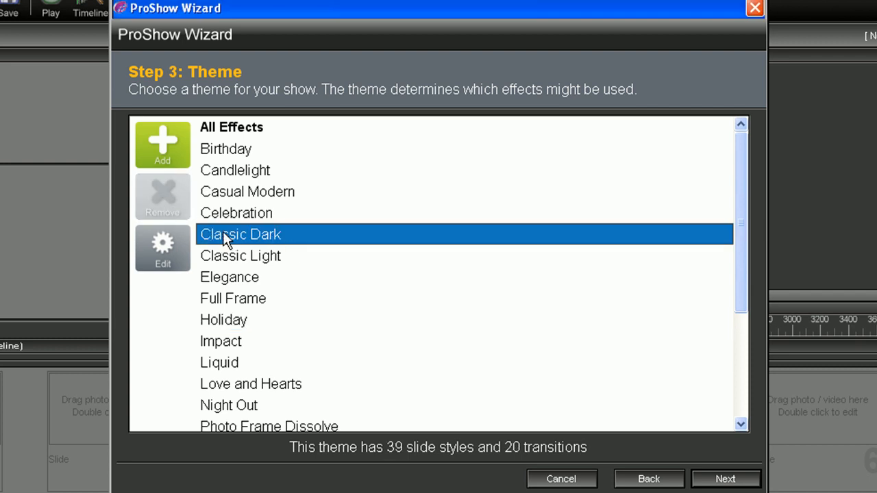
pyautogui.click(224, 319)
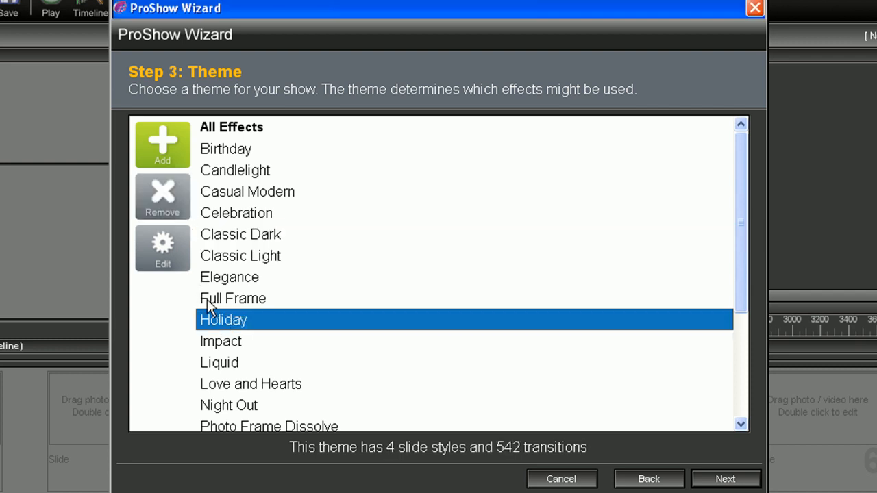
pyautogui.click(162, 247)
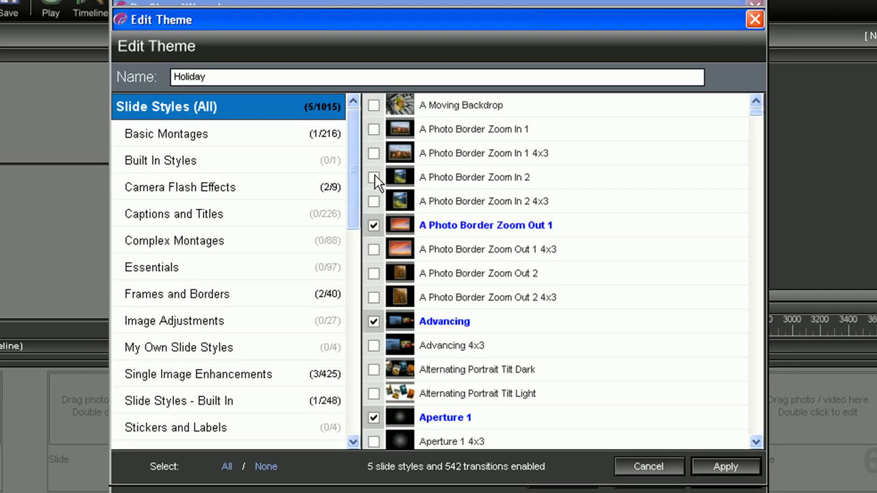
pyautogui.click(374, 177)
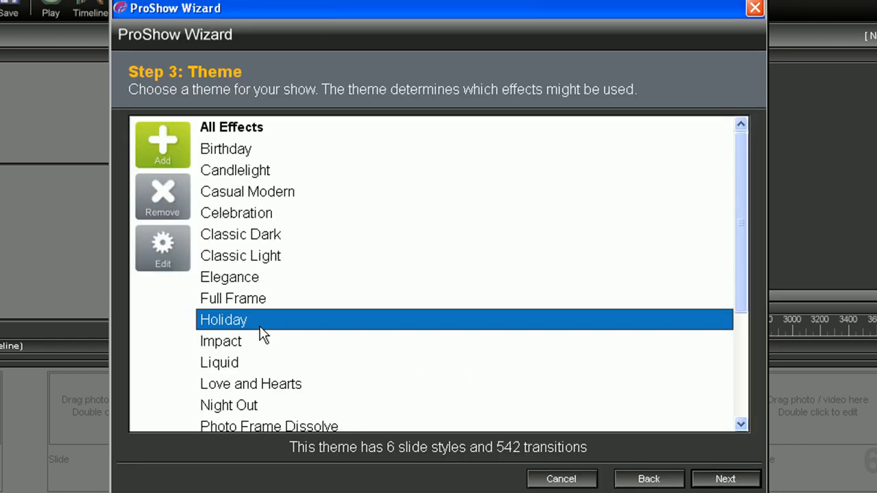
pyautogui.moveTo(251, 320)
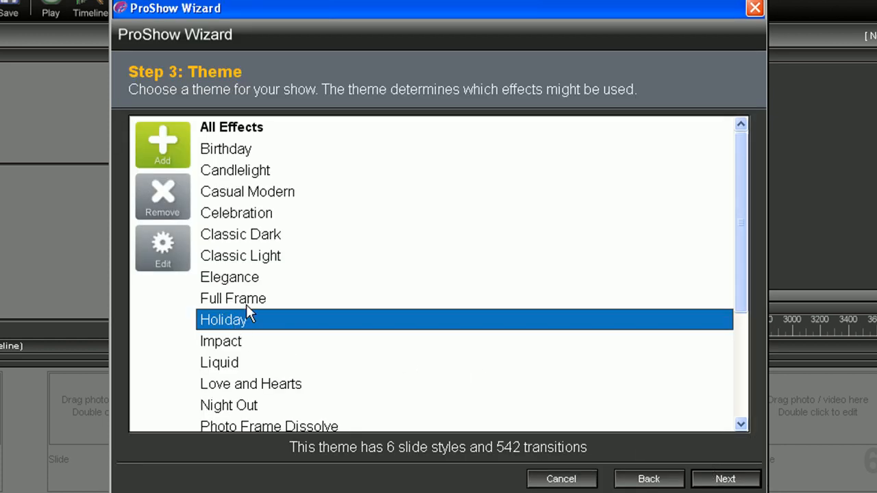
pyautogui.moveTo(246, 169)
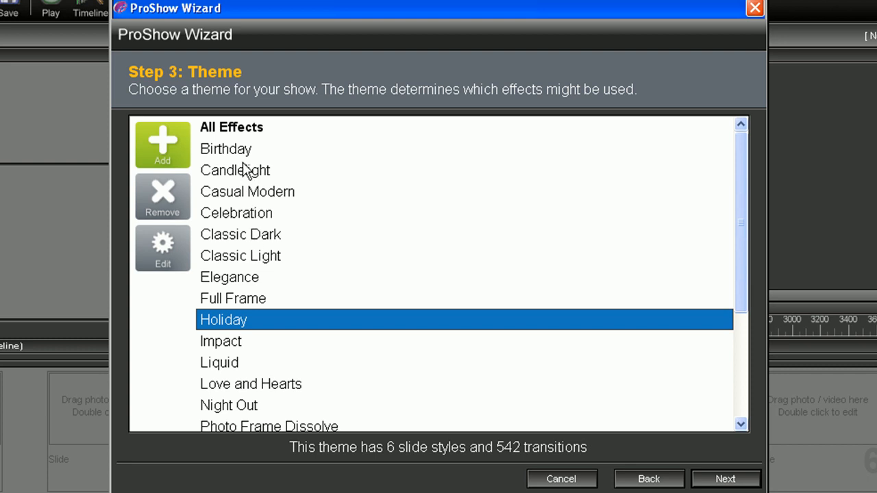
pyautogui.click(225, 148)
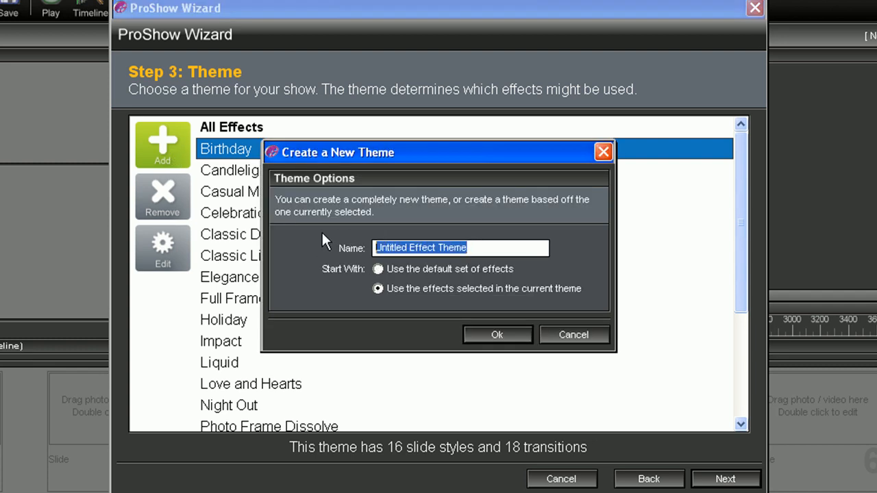
# Name the new theme 'Birthday 2', copying the Birthday theme's effects.
pyautogui.write('Birthday 2')
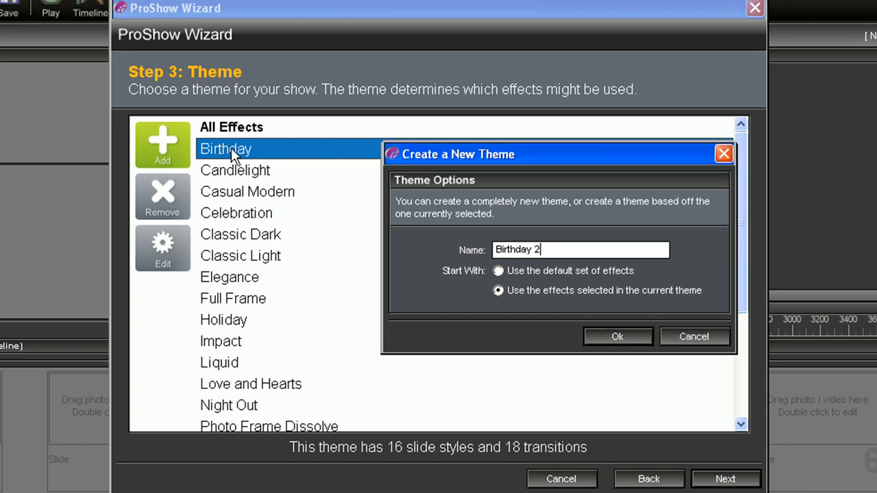
pyautogui.moveTo(162, 152)
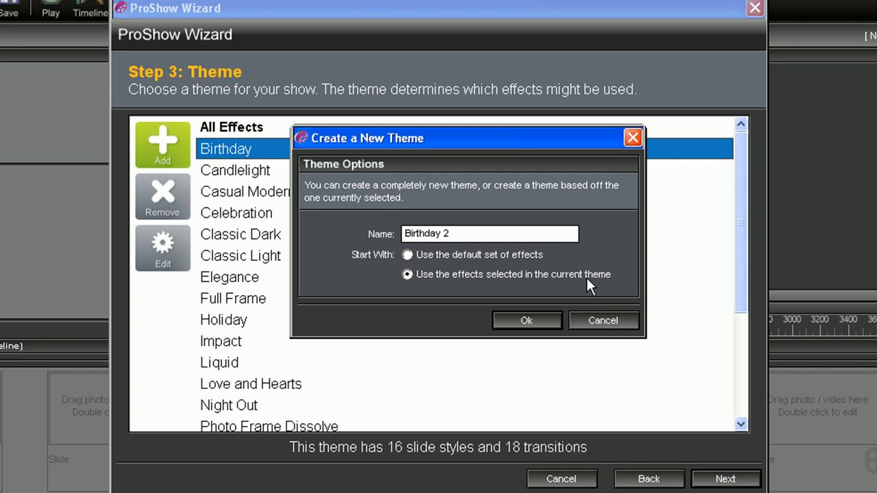
pyautogui.click(526, 320)
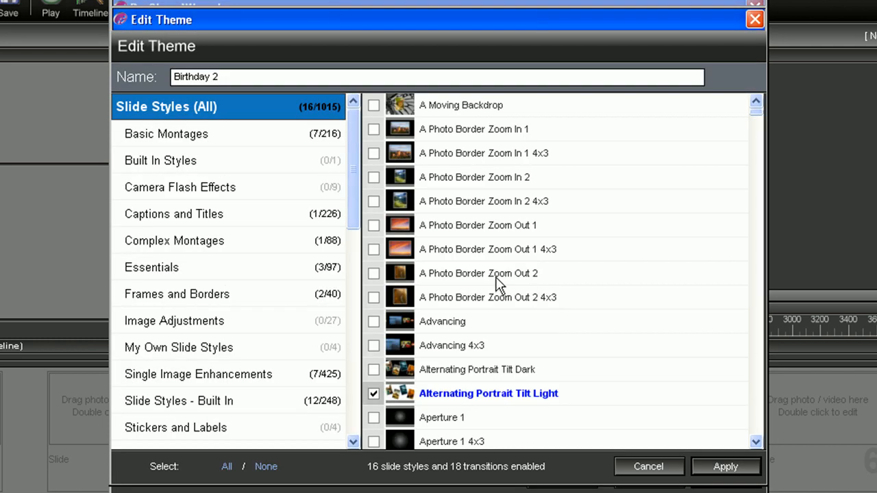
pyautogui.moveTo(759, 123)
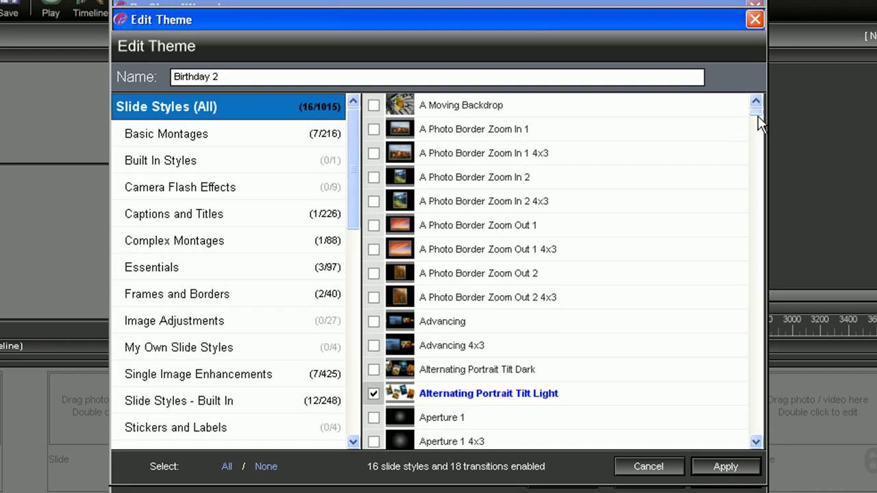
# Scroll Birthday 2's slide style list for extra styles like Caption Header Dark Center.
pyautogui.scroll(-3)
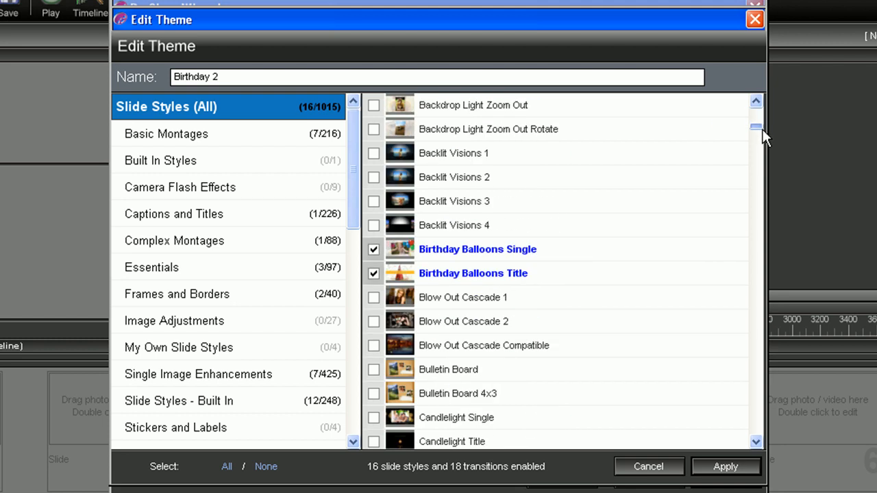
pyautogui.scroll(-3)
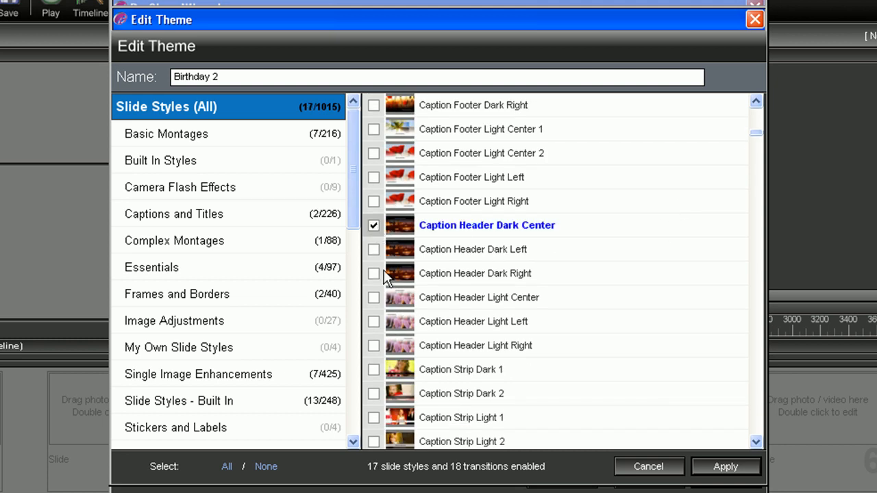
pyautogui.scroll(3)
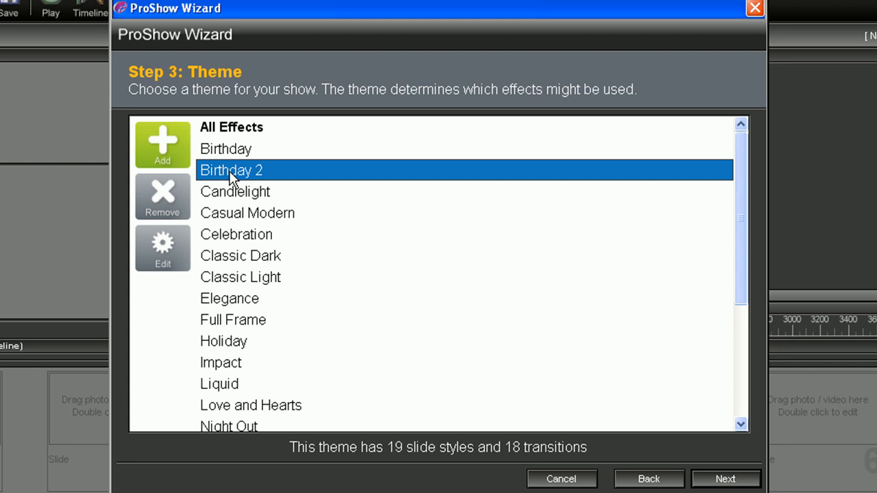
pyautogui.moveTo(255, 179)
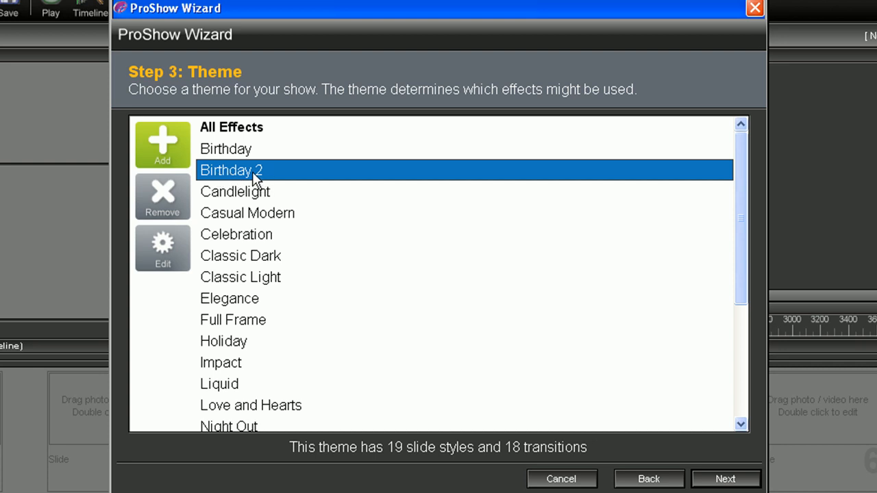
# Compare the Birthday and Birthday 2 effect counts, then pick Holiday and advance to Final Details.
pyautogui.click(226, 149)
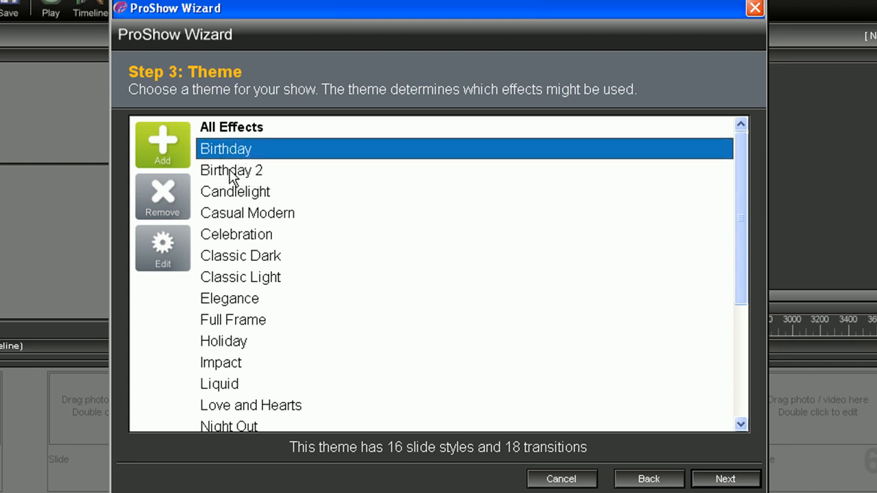
pyautogui.click(232, 170)
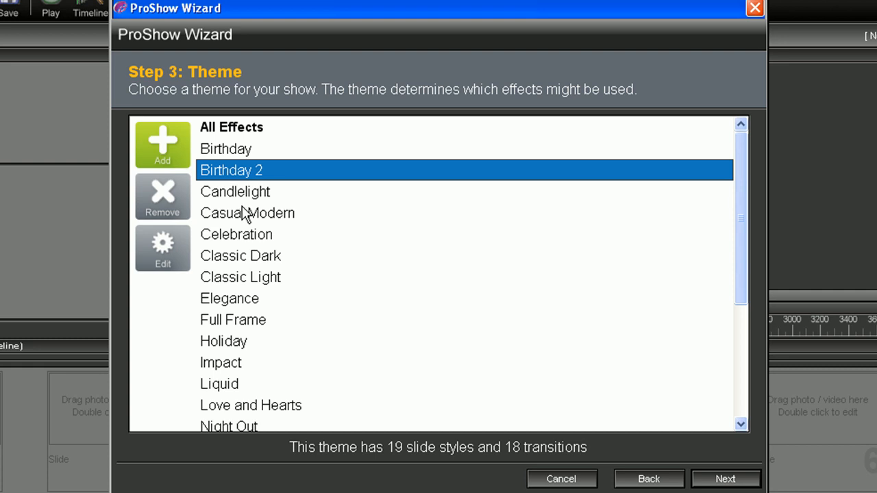
pyautogui.moveTo(241, 335)
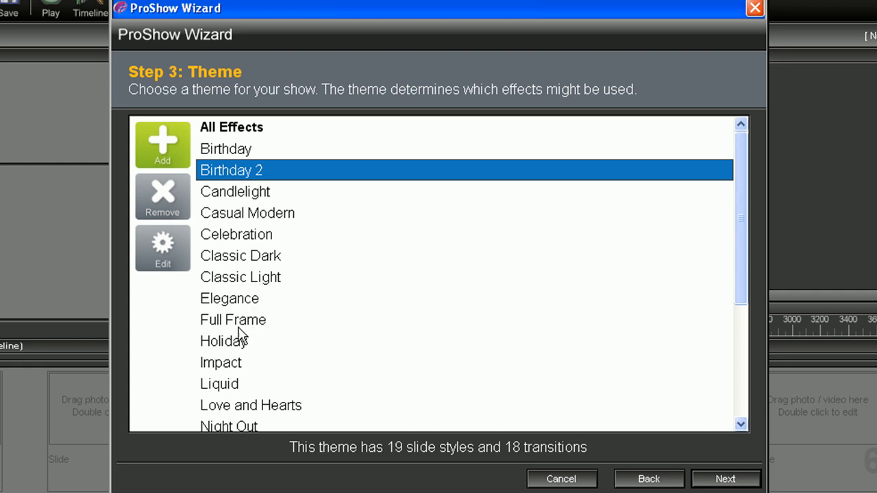
pyautogui.click(223, 342)
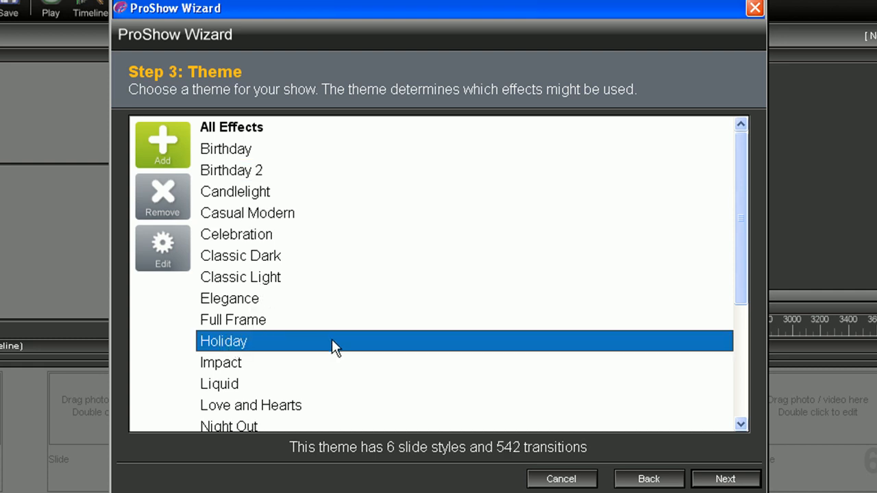
pyautogui.click(725, 478)
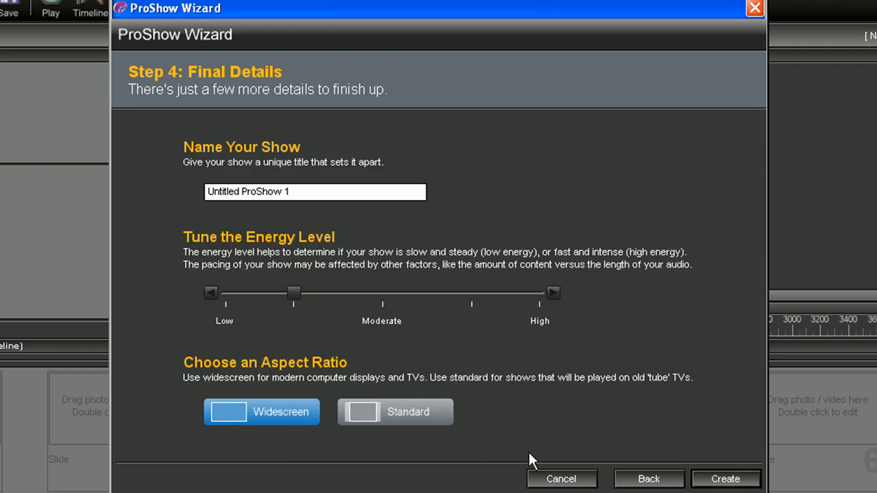
# Create the seven-slide show and play its preview.
pyautogui.click(725, 479)
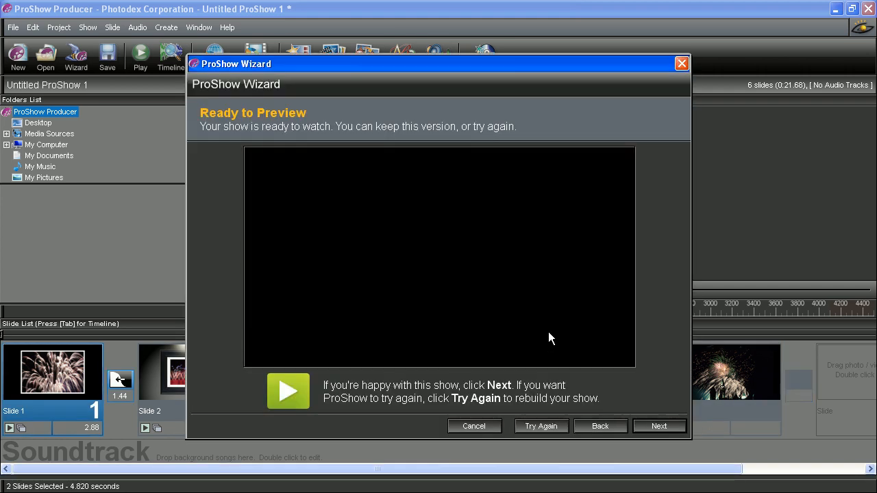
pyautogui.click(288, 392)
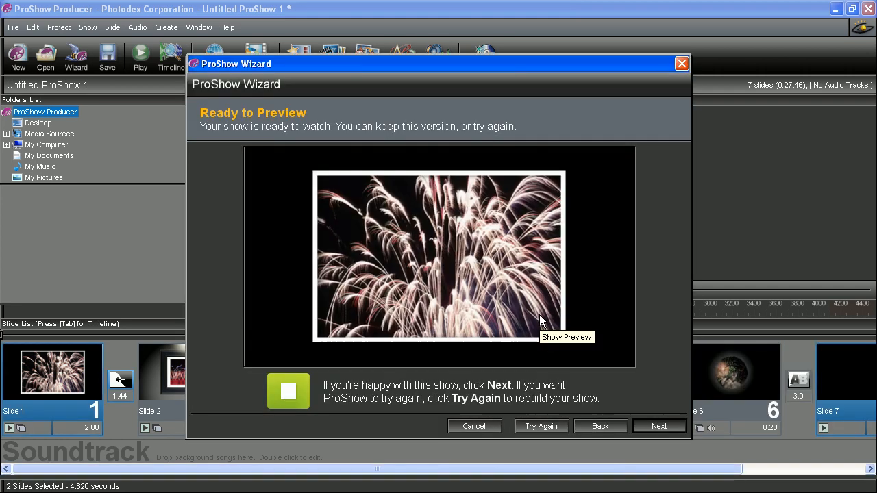